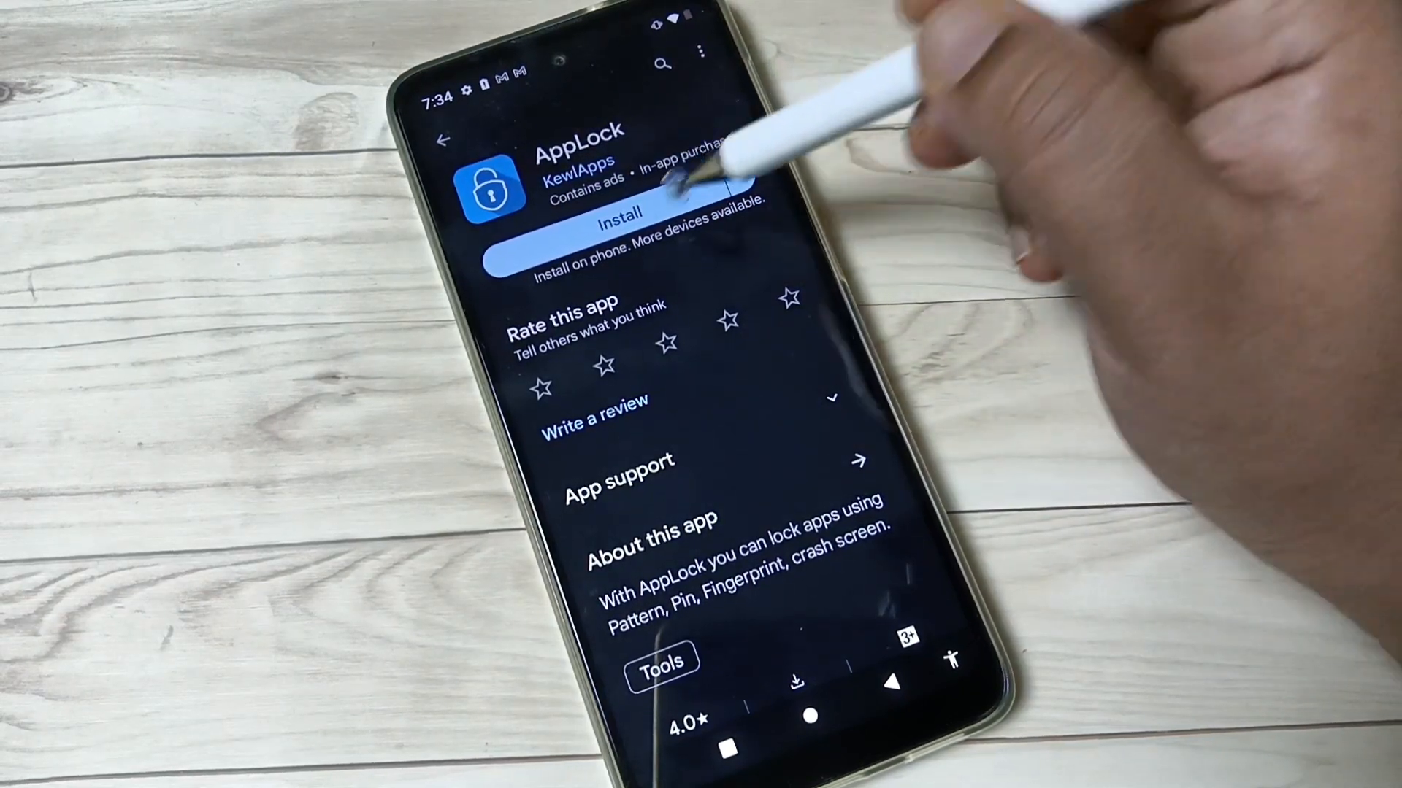
# Install AppLock by KewlApps from its Play Store page
pyautogui.click(616, 212)
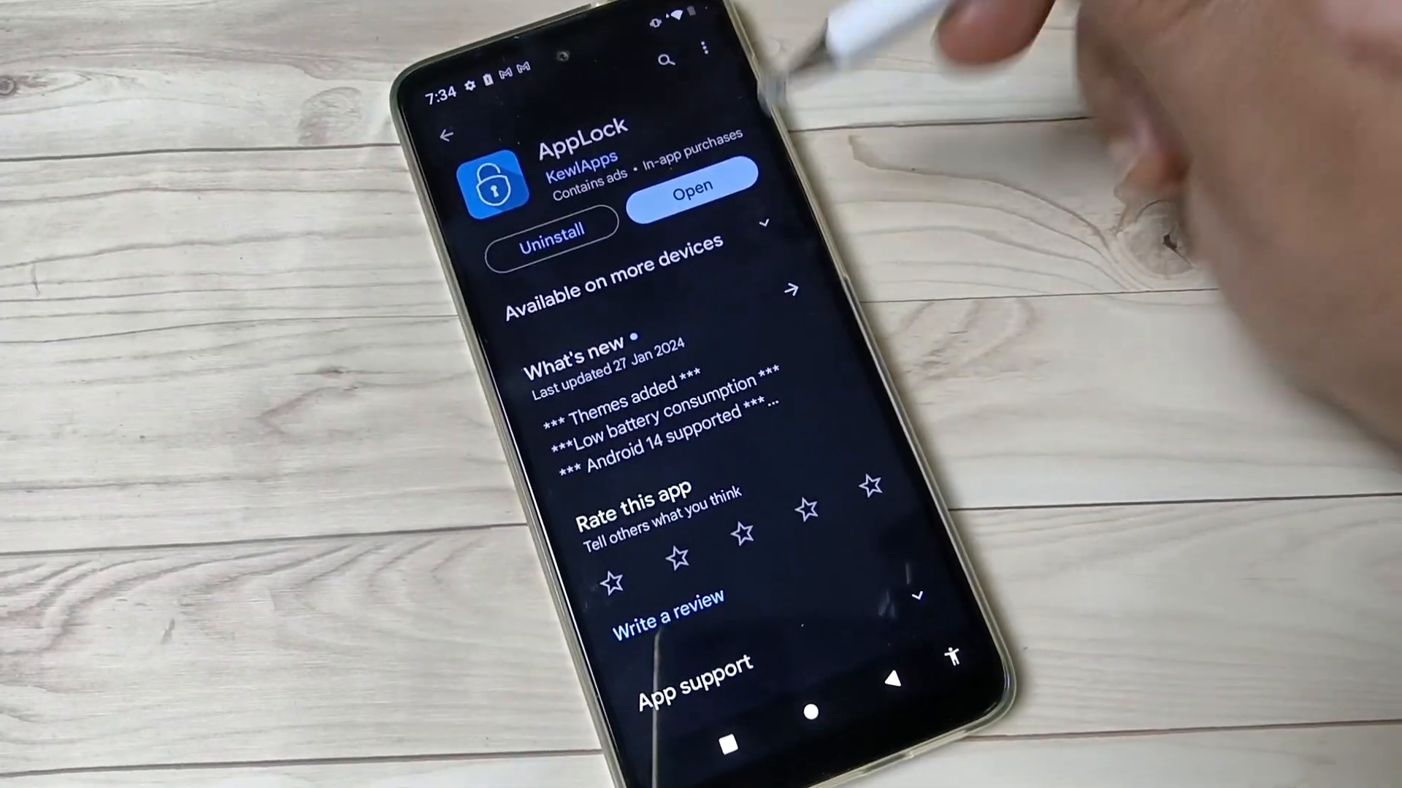
# Launch AppLock and start setup from its welcome screen
pyautogui.click(690, 188)
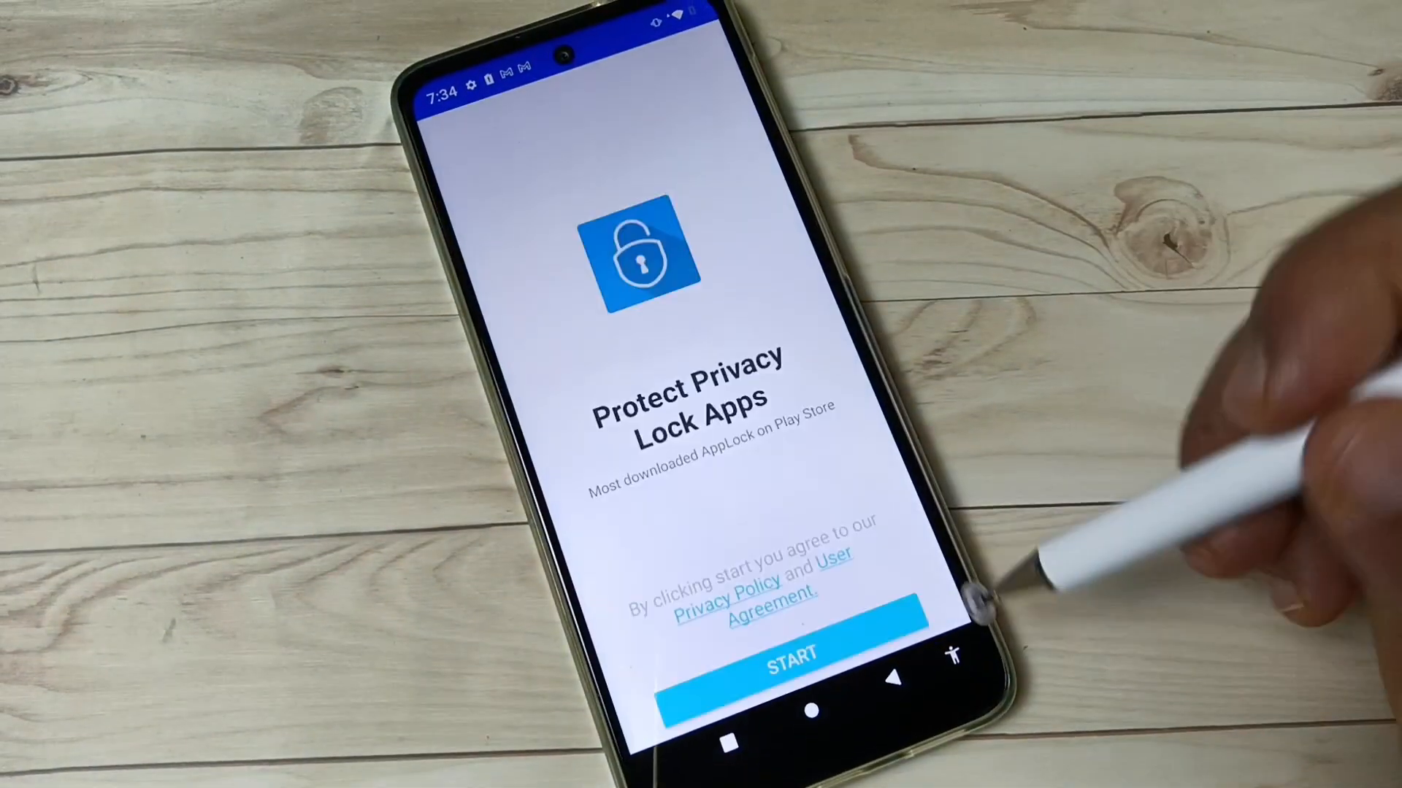
pyautogui.click(790, 647)
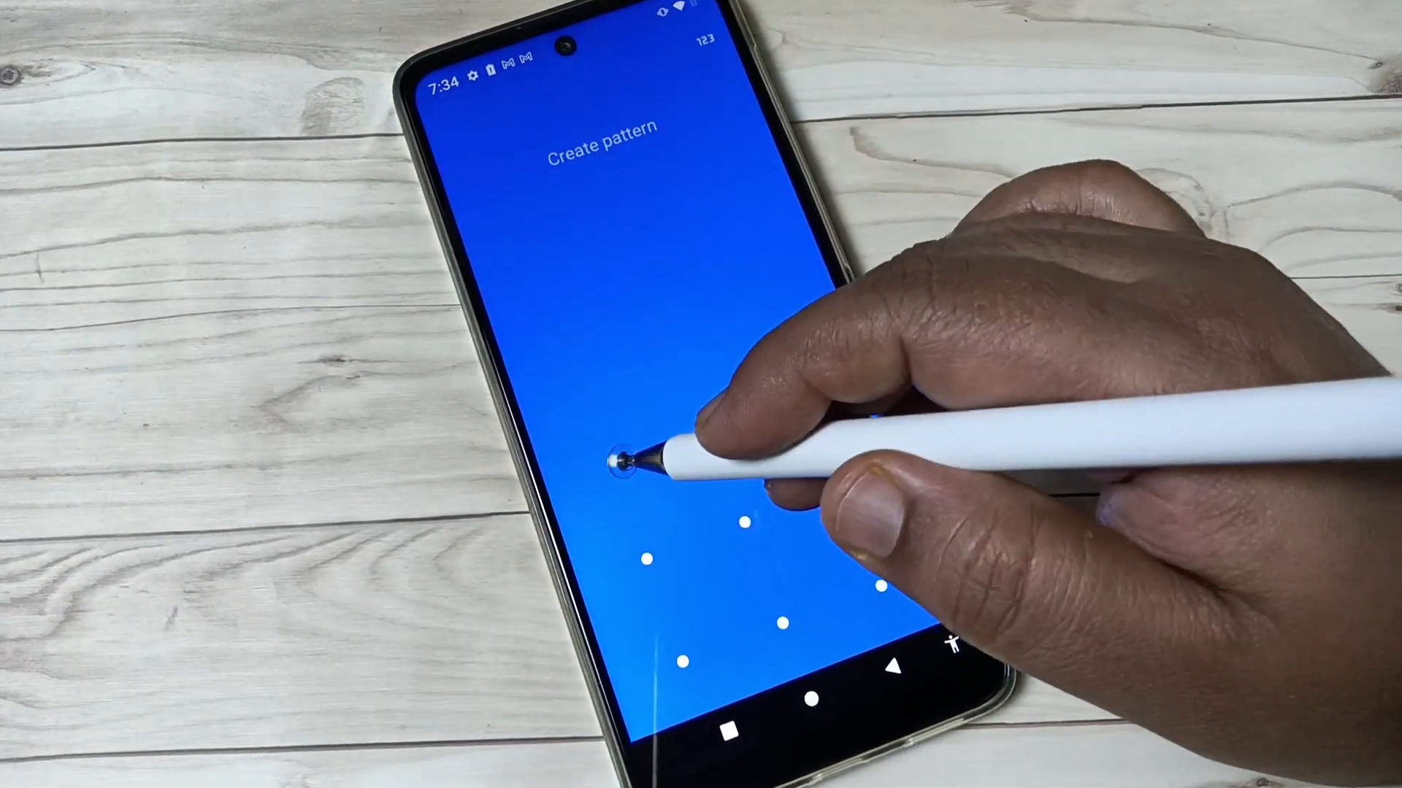
# Draw the new unlock pattern on the Create pattern screen
pyautogui.moveTo(616, 451); pyautogui.dragTo(796, 357)
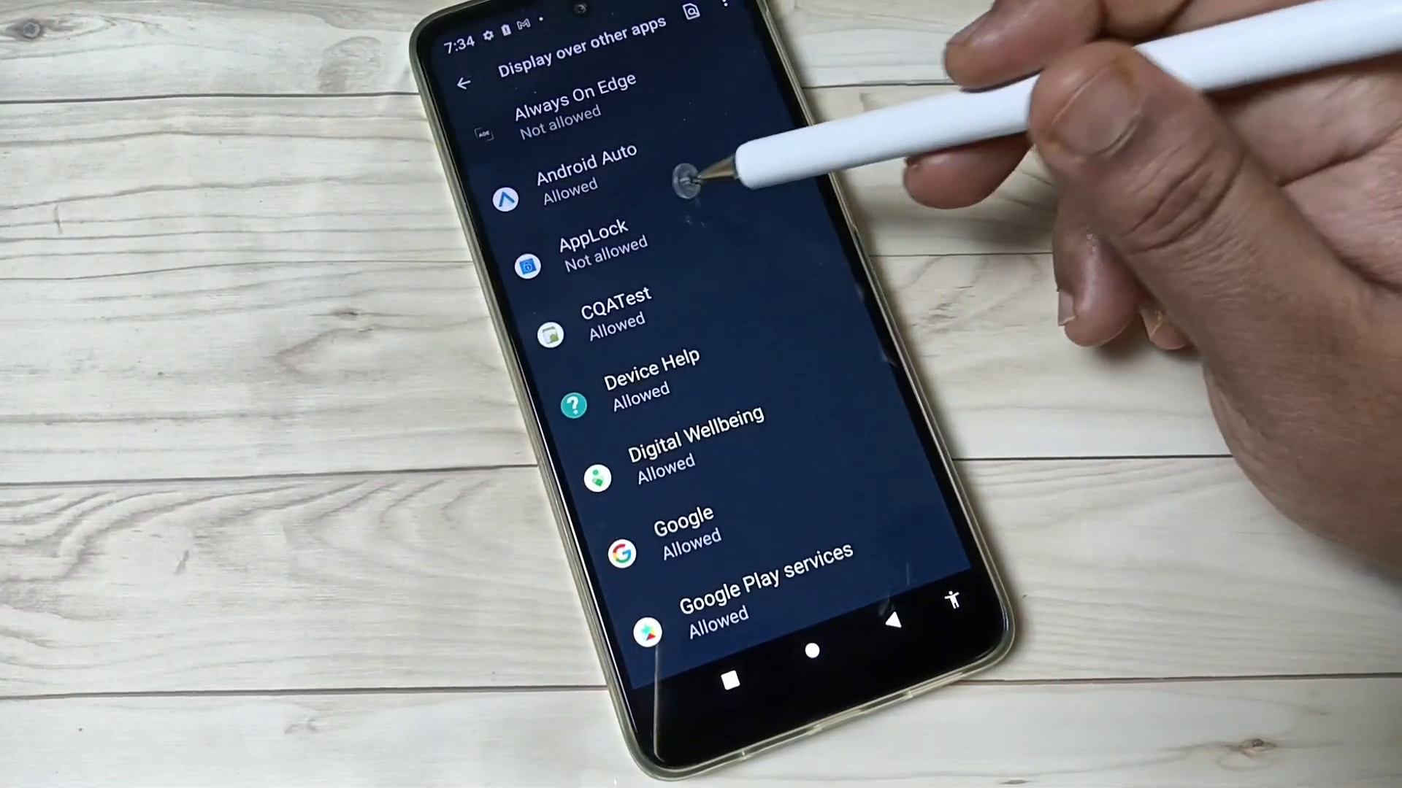
# Grant AppLock the display-over-other-apps and usage access permissions
pyautogui.click(593, 245)
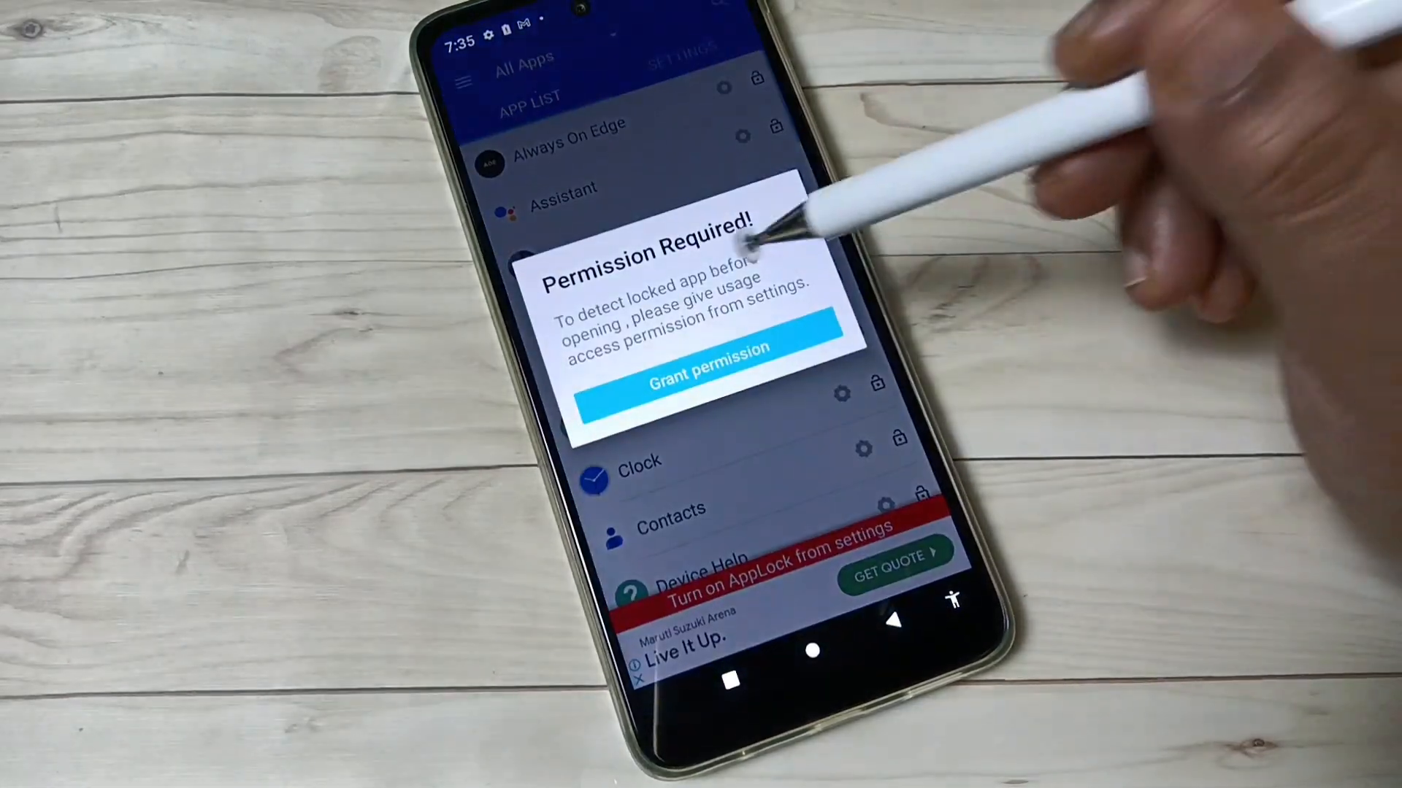
pyautogui.click(706, 375)
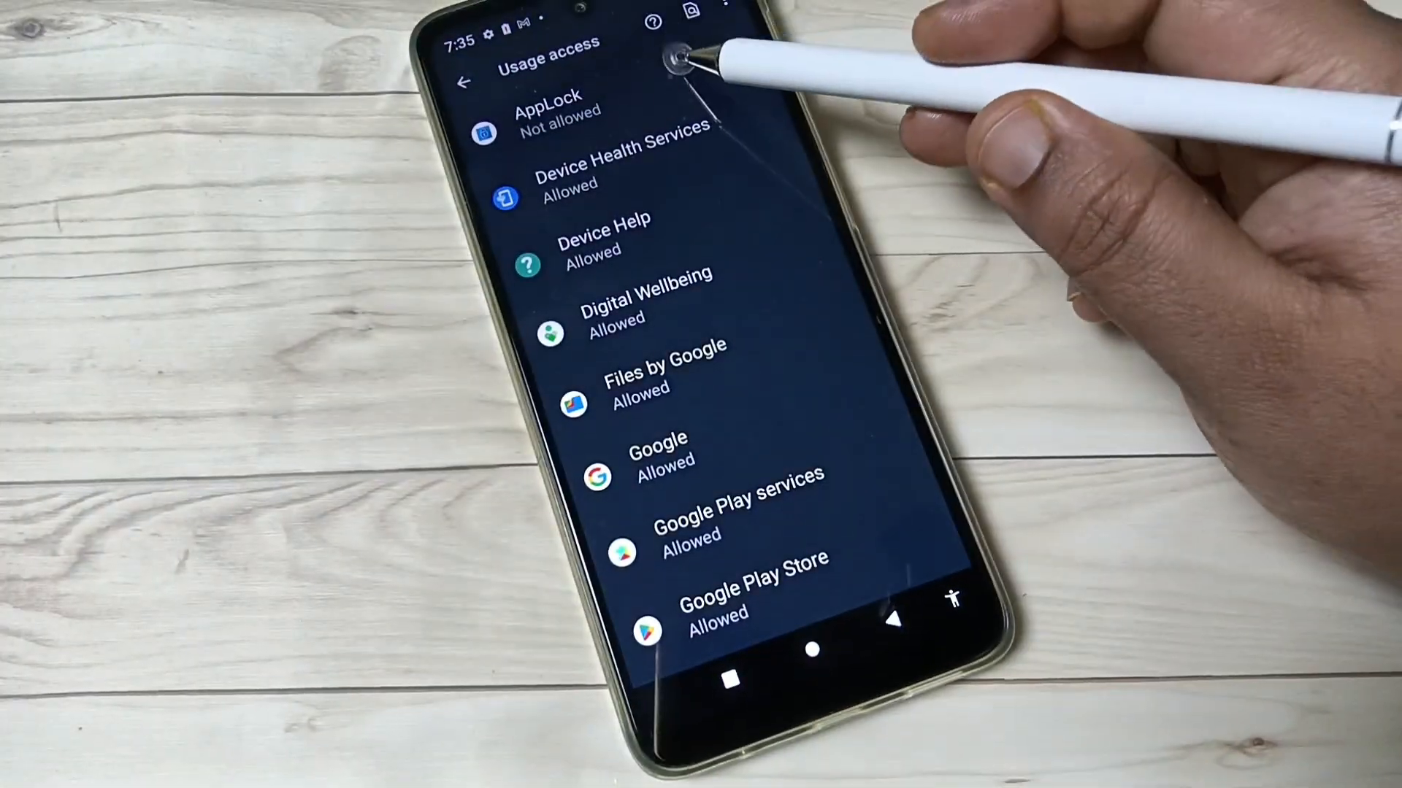
pyautogui.click(552, 117)
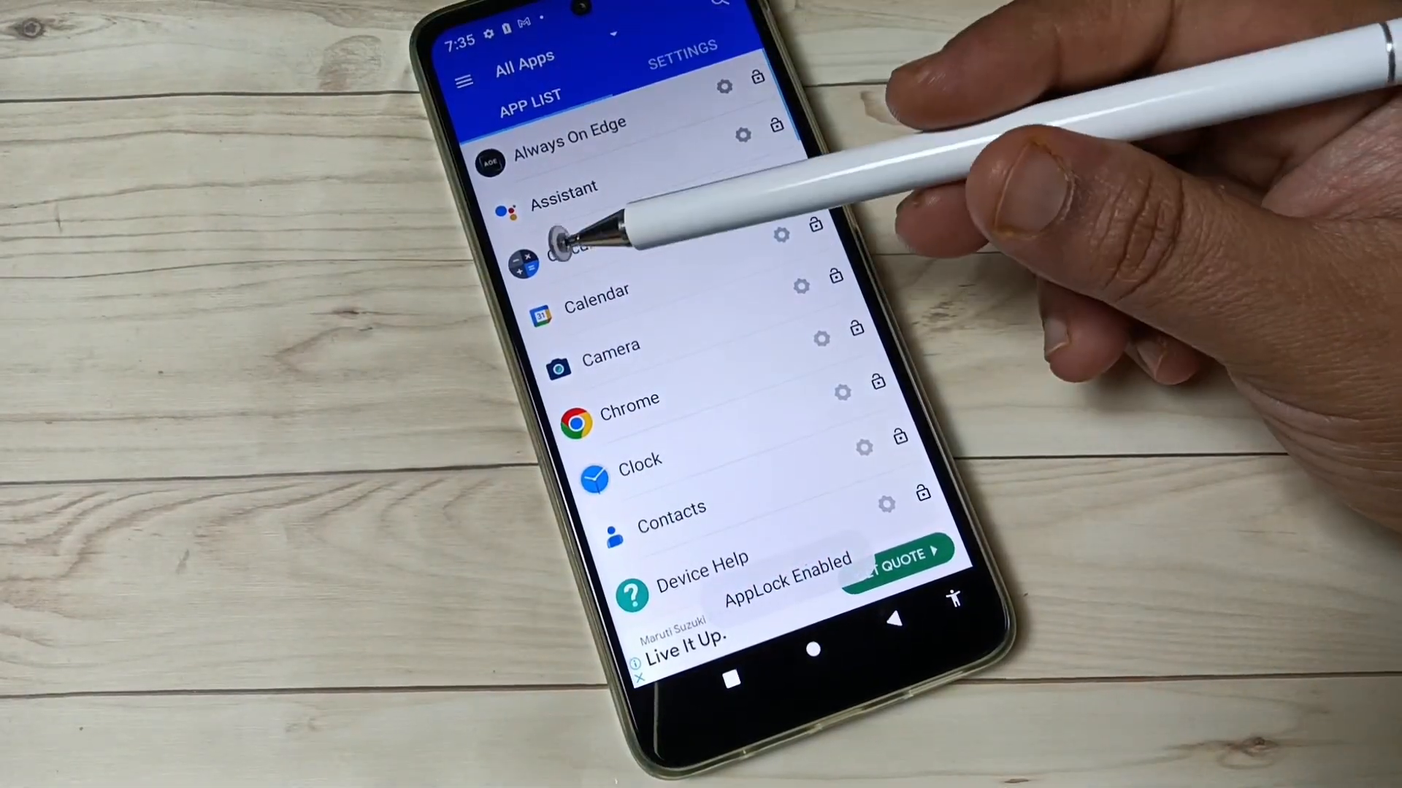
# Lock the Photos app from AppLock's app list
pyautogui.scroll(-3)
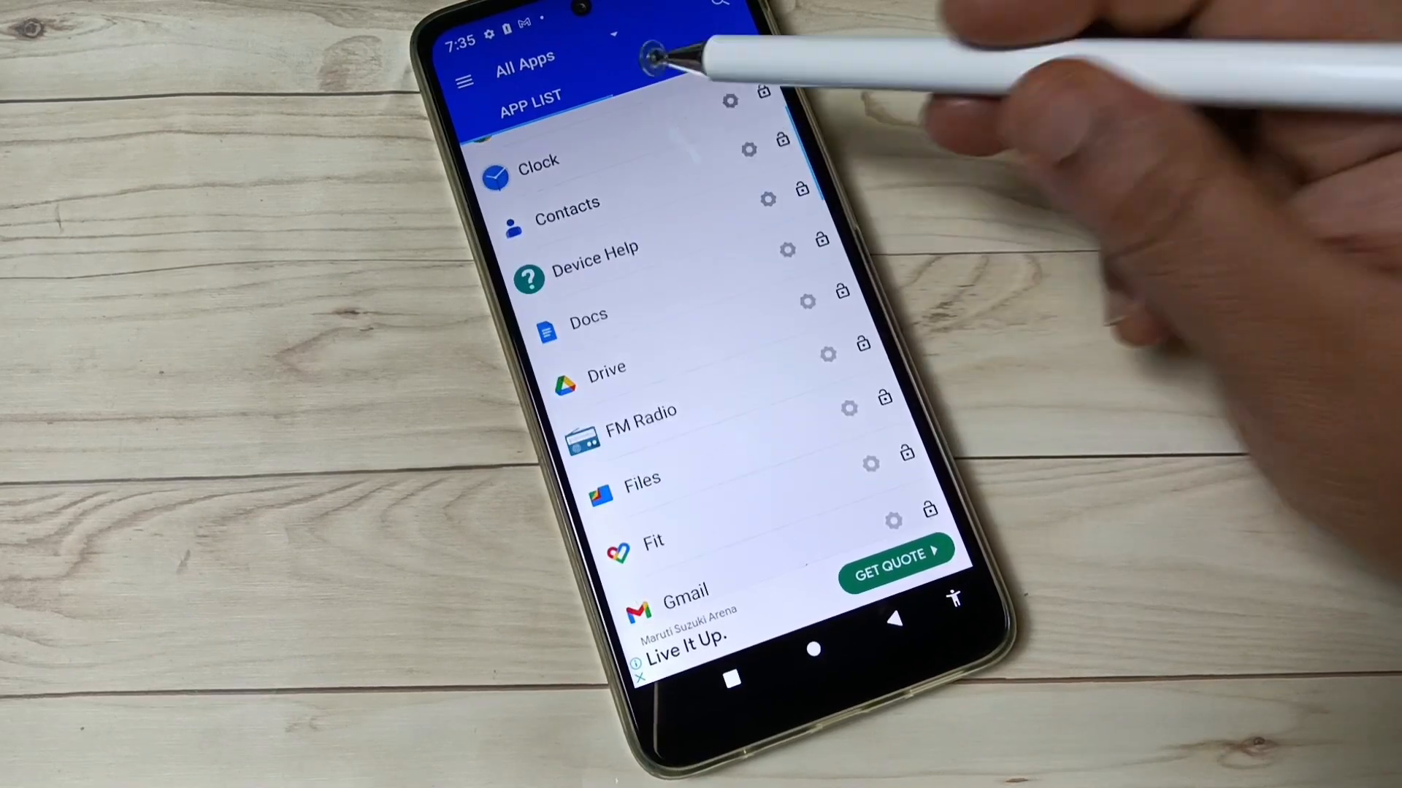
pyautogui.scroll(-3)
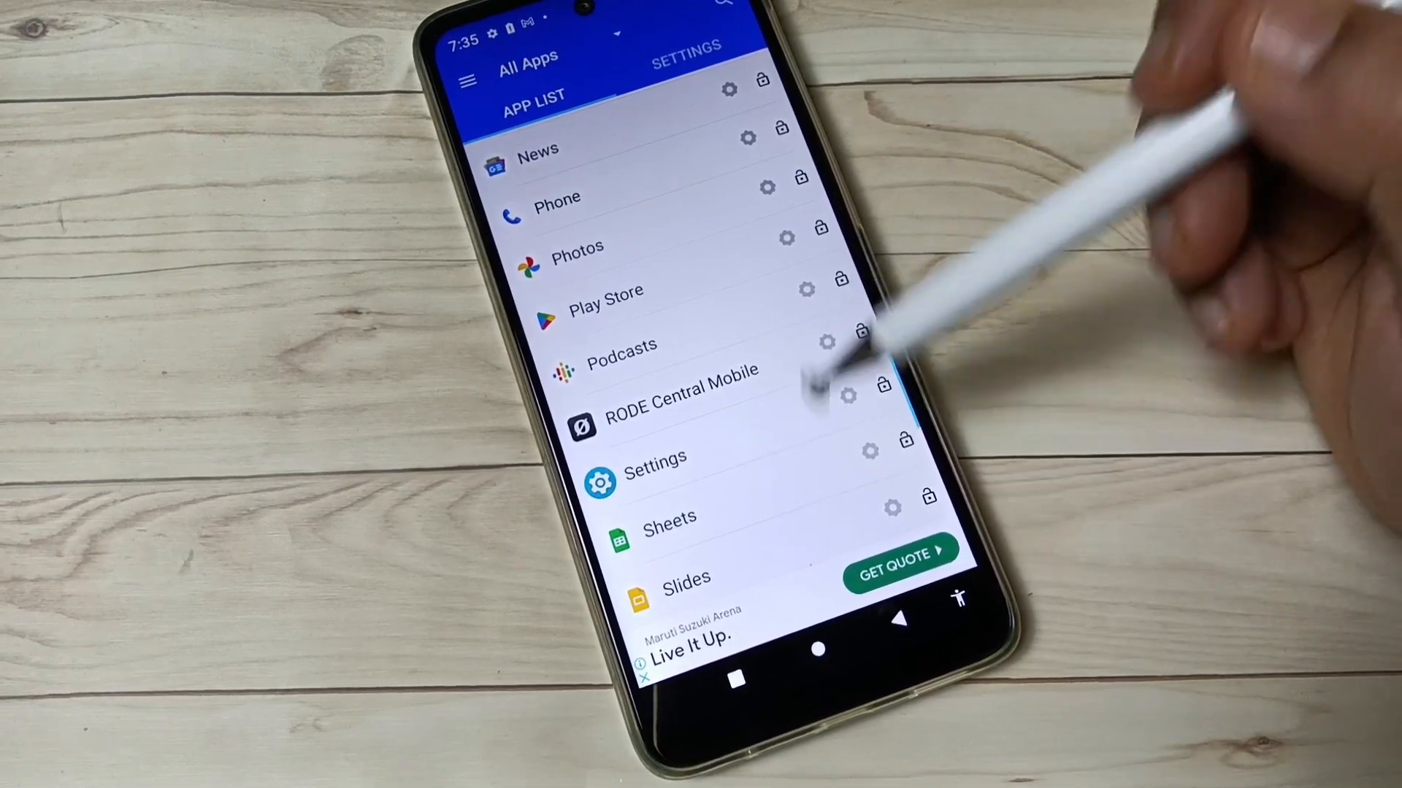
pyautogui.scroll(-3)
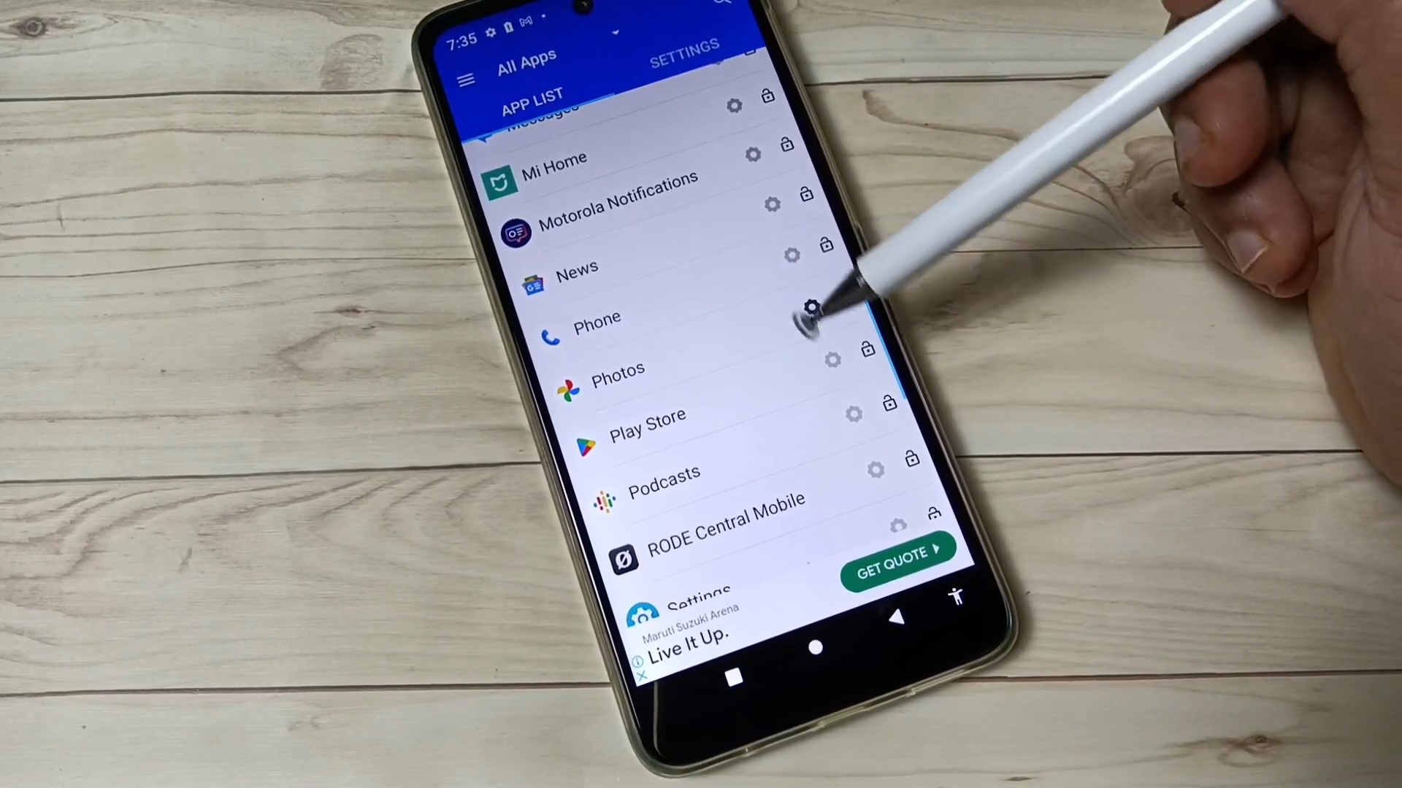
pyautogui.click(866, 297)
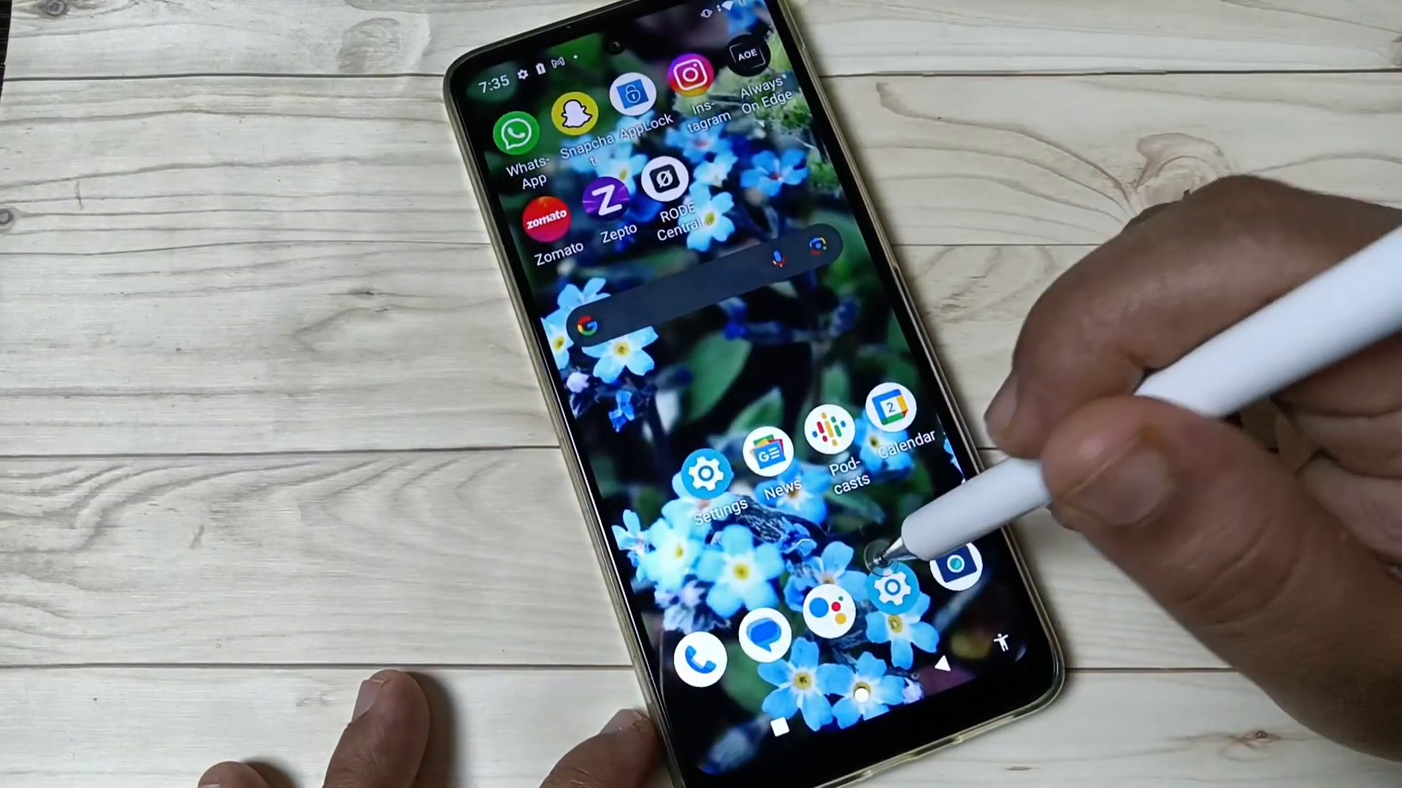
# Launch Photos from the app drawer to bring up the pattern prompt
pyautogui.scroll(3)
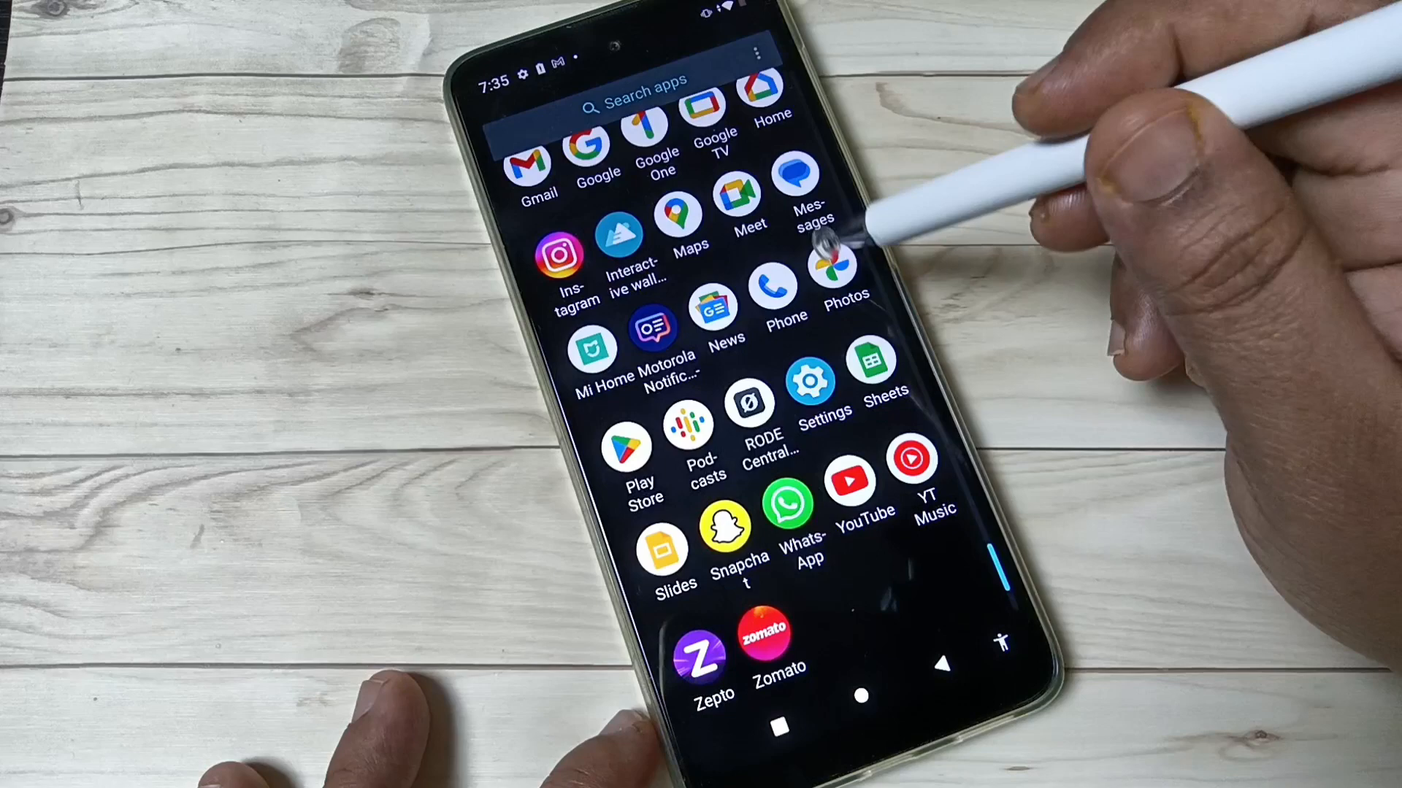
pyautogui.click(833, 272)
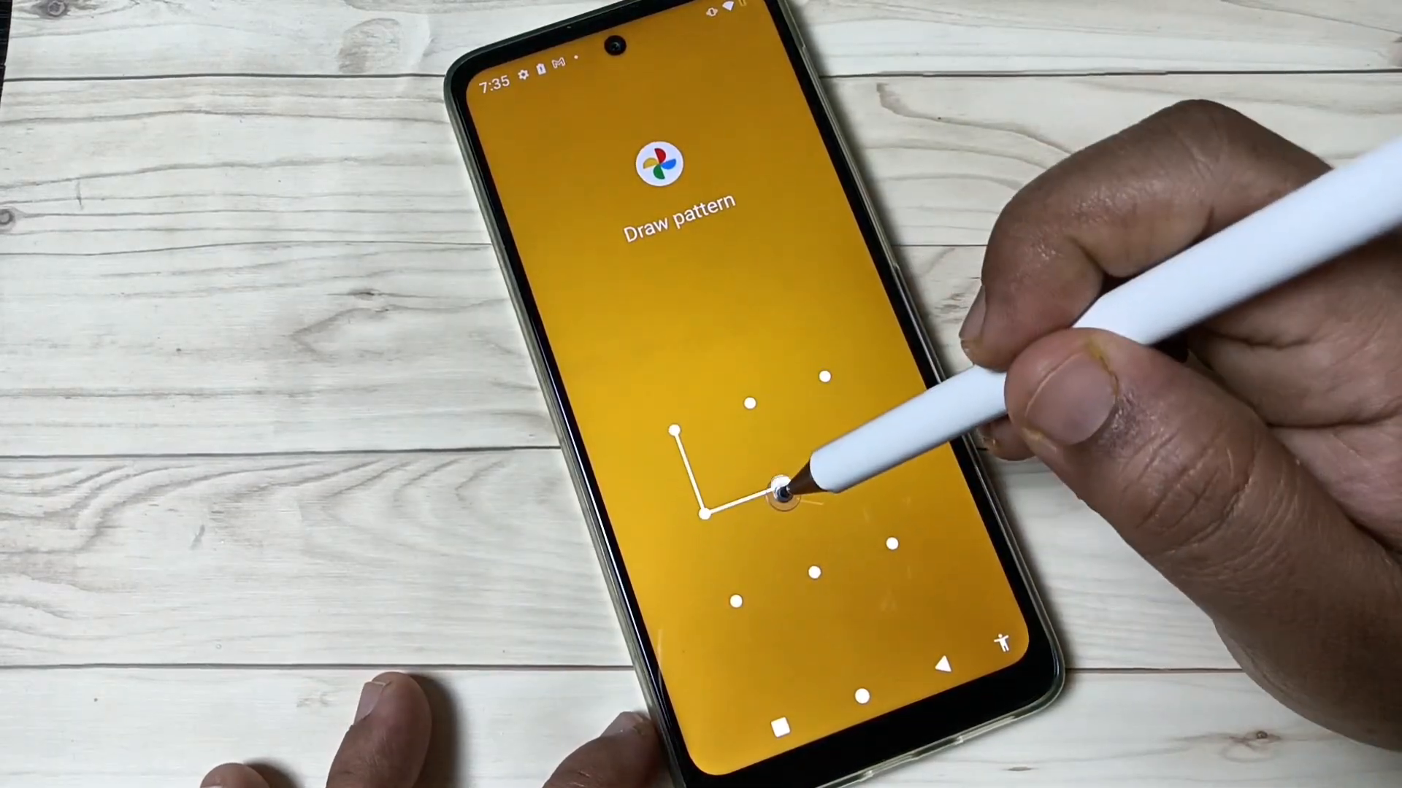